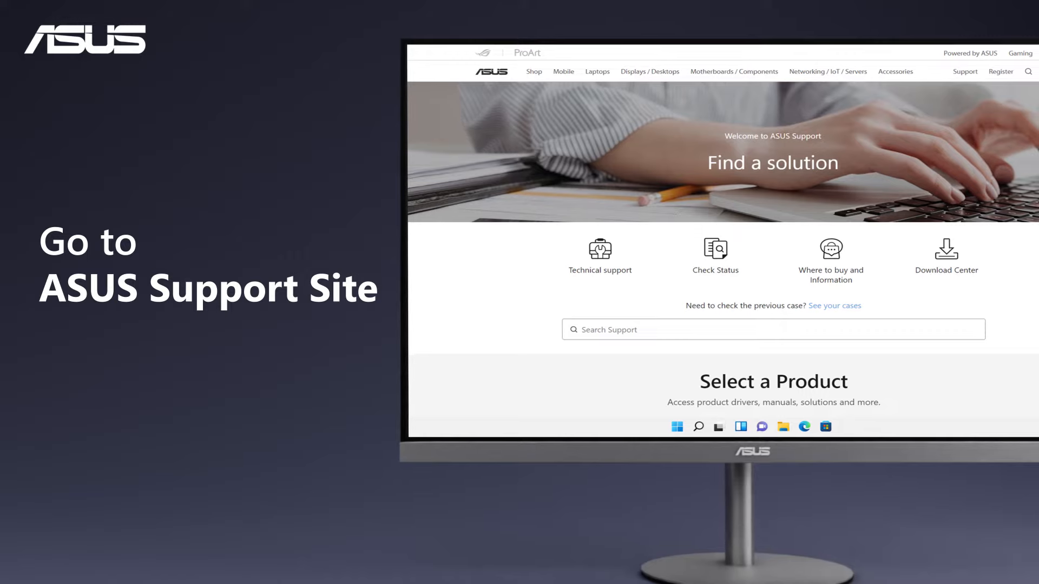
Search the site and open the TUF-RX6950XT-O16G-GAMING product page from the results.
click(1028, 72)
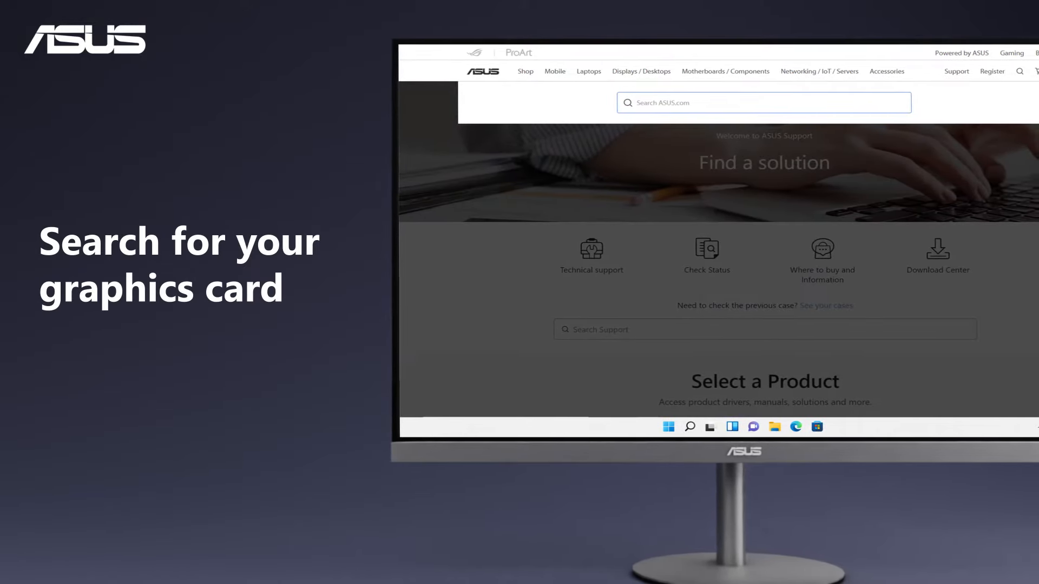
text(Dual GeForce RTX™ 2060 EVO OC Edition)
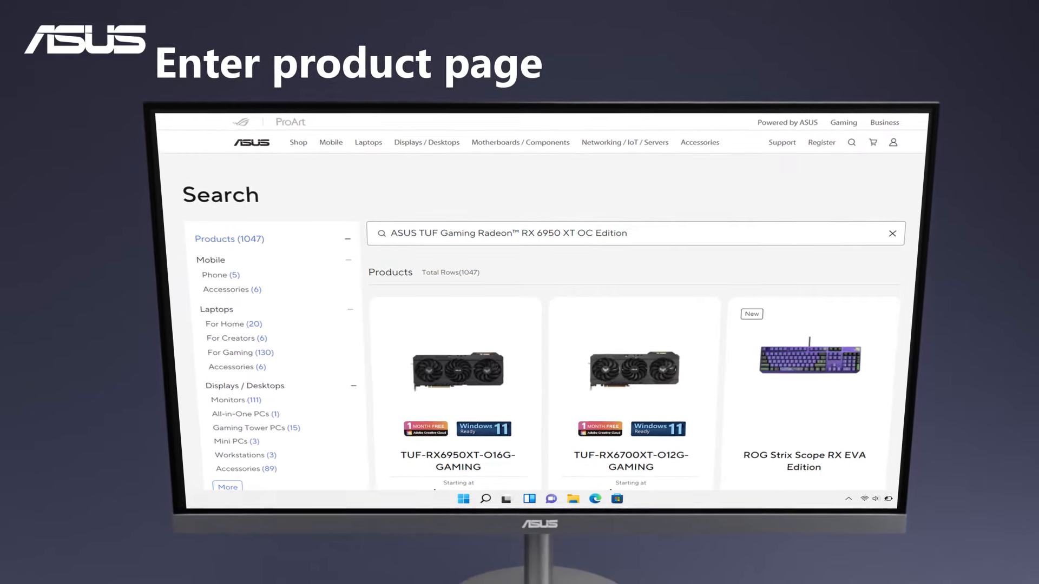
click(454, 371)
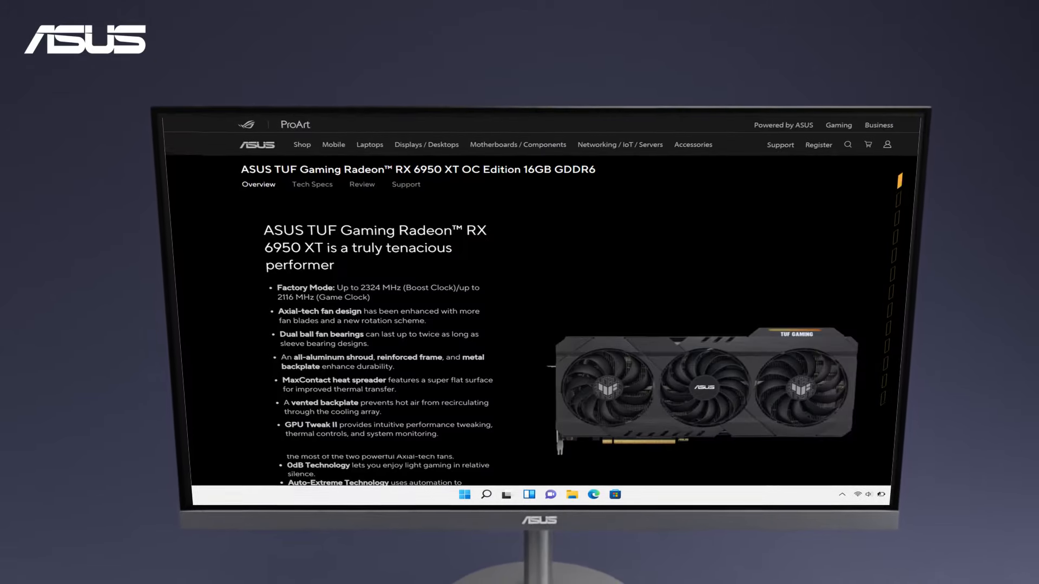
mouse_move(312, 184)
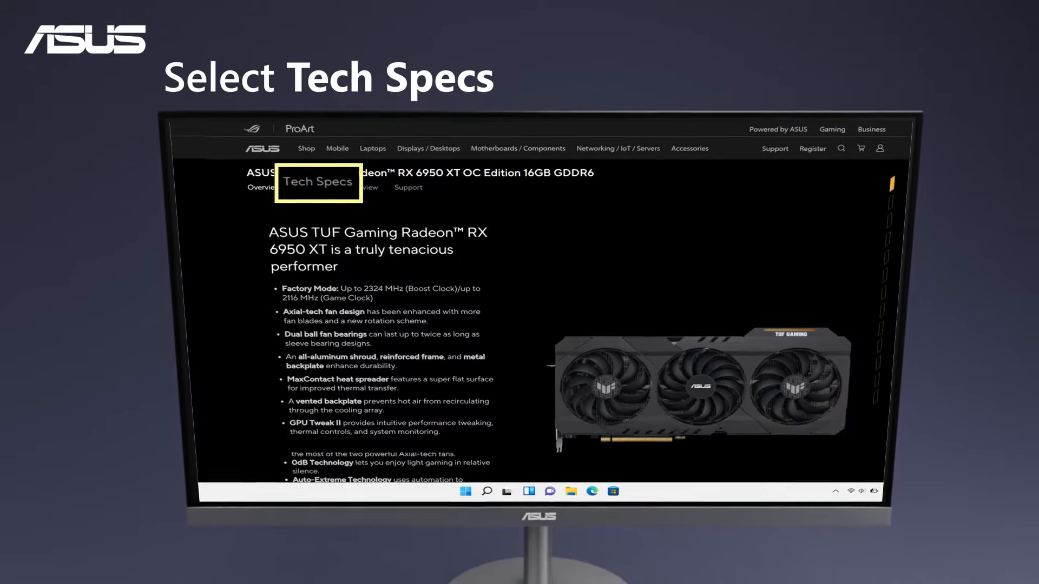
View the card's Tech Specs and scroll through the specification list.
click(318, 182)
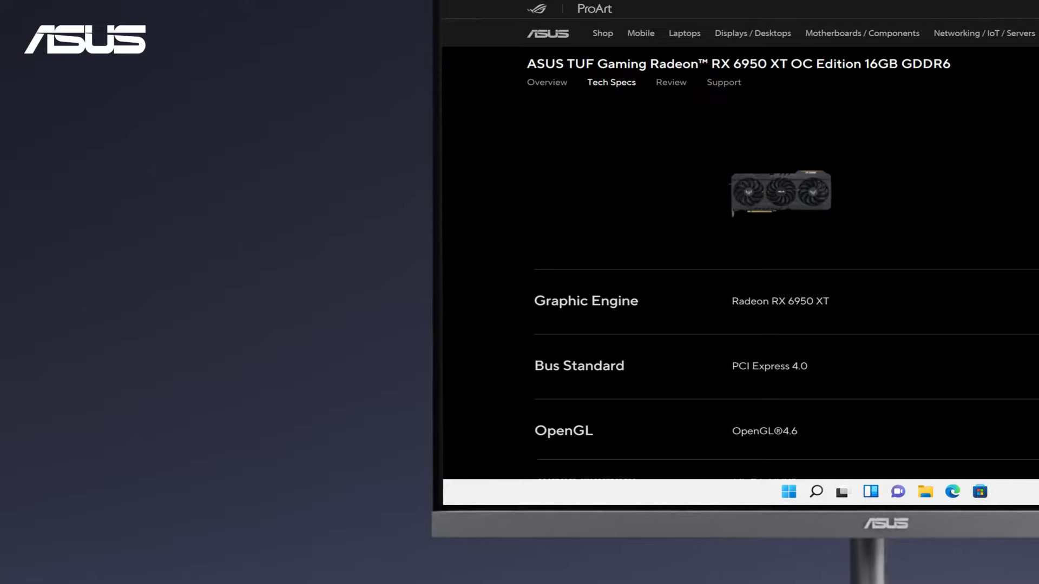
scroll(down, 3)
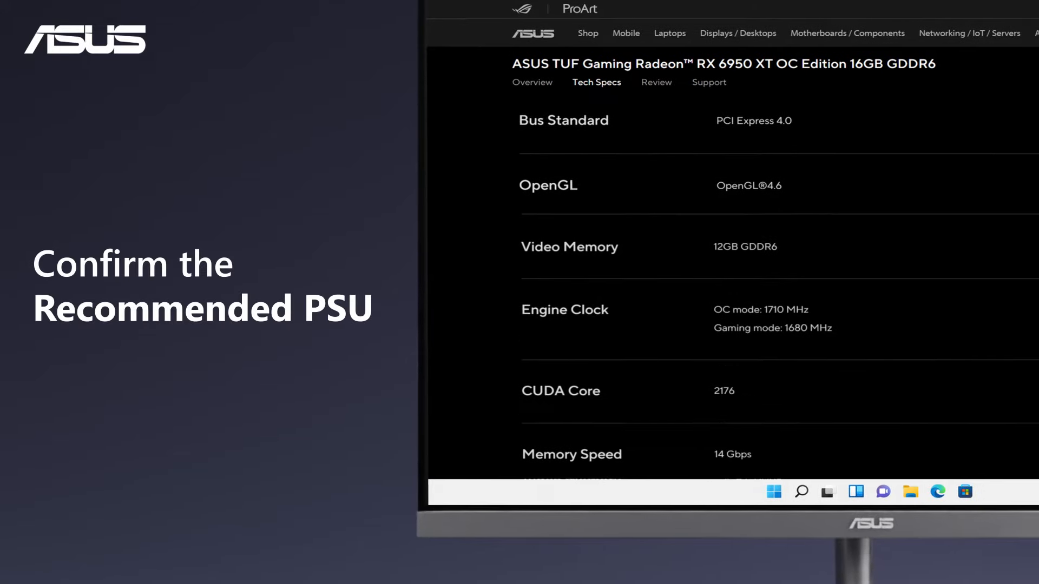
scroll(down, 3)
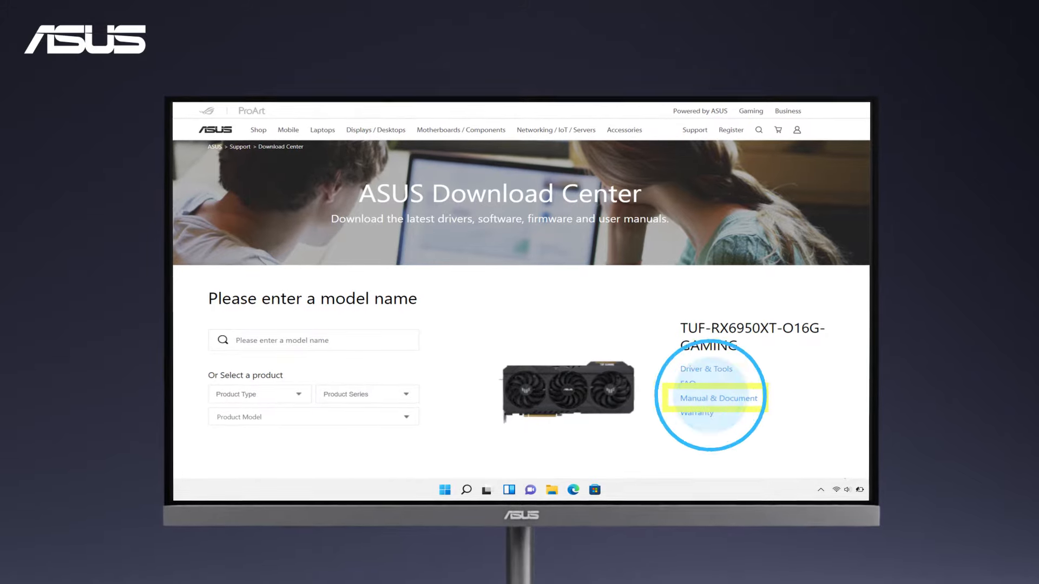
Show Manual & Document, listing the Recommended PSU Table dated 2022/05/19.
click(718, 399)
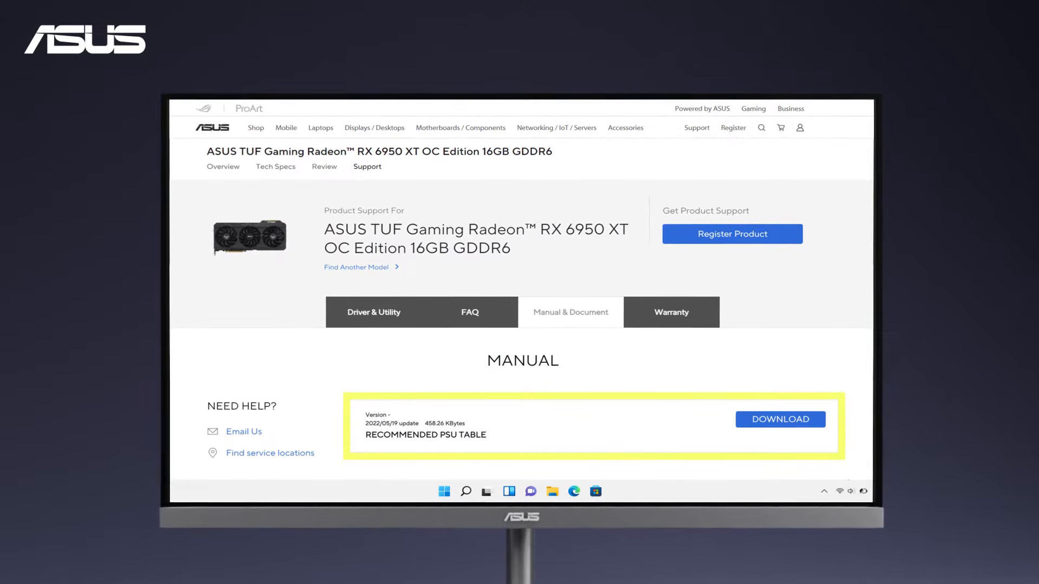